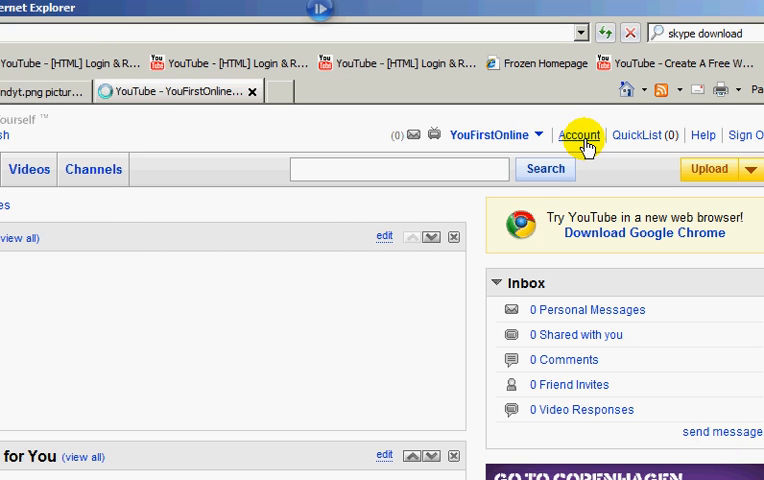
- Open YouTube's Account Settings overview for the YouFirstOnline account
left_click(580, 135)
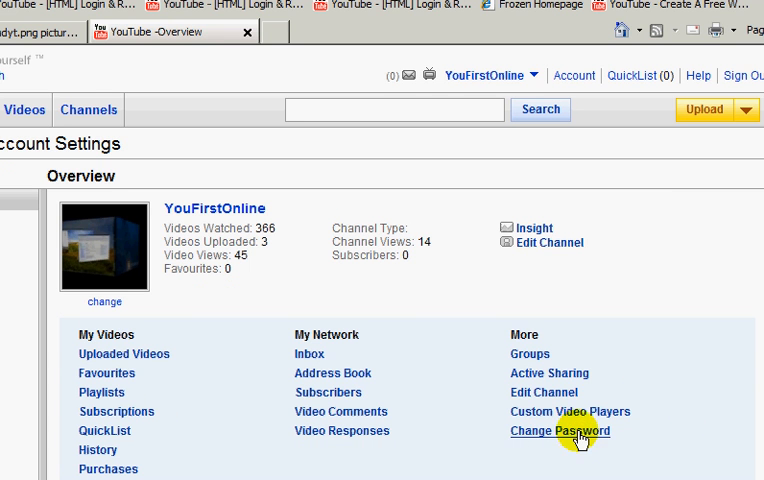
- Expand the Change Password section on YouTube's Manage Account page
left_click(560, 431)
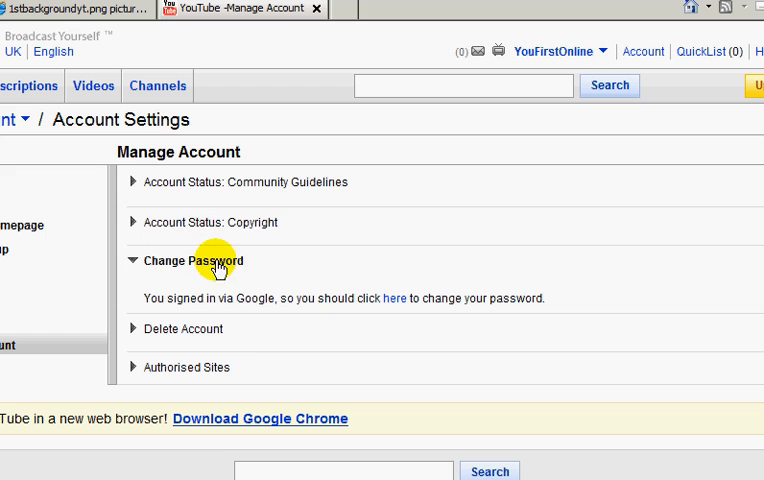
mouse_move(158, 303)
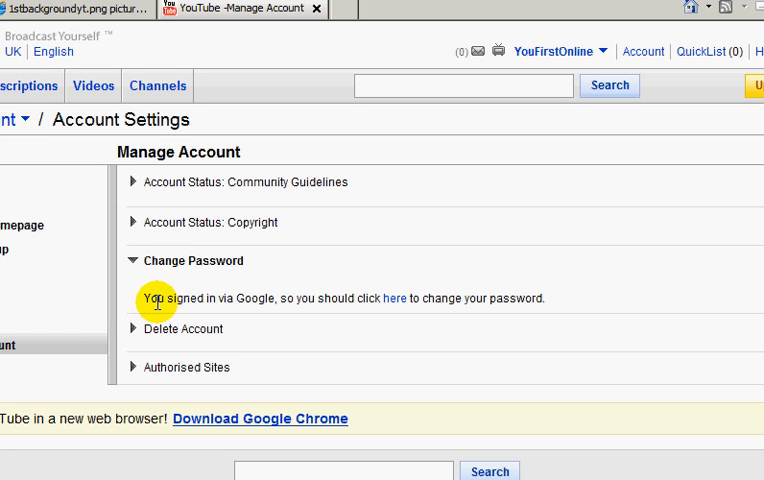
mouse_move(329, 298)
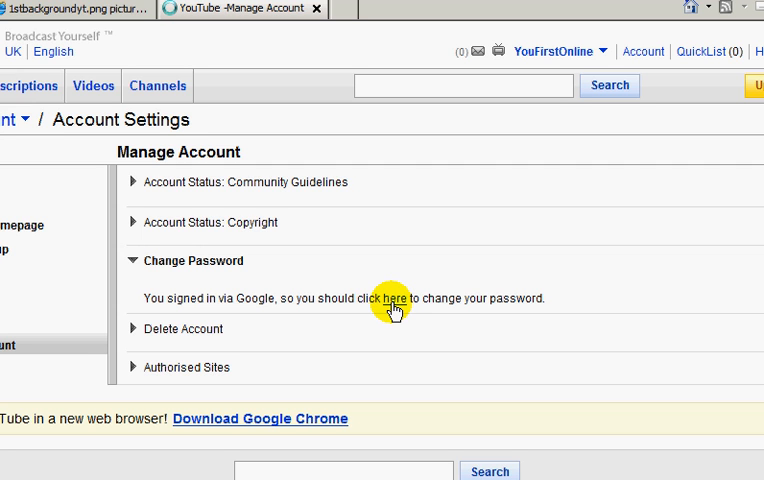
- Follow the Google link and open the Change password form under Security
left_click(385, 298)
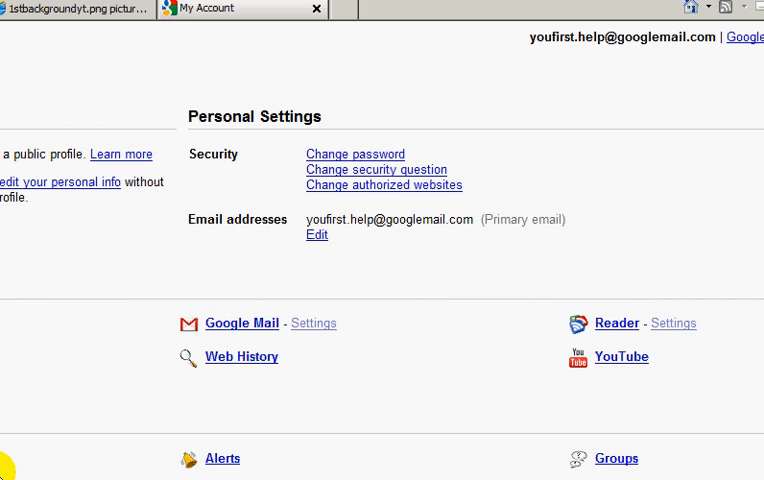
mouse_move(574, 330)
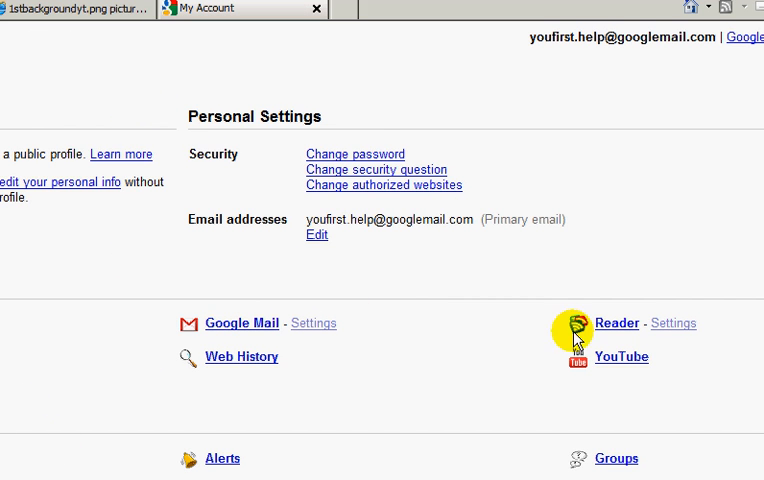
left_click(616, 322)
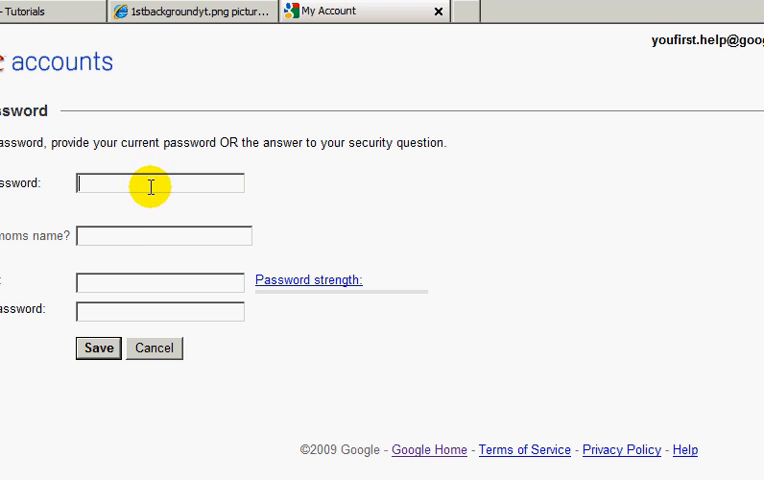
- Submit the current password and 'password' as the new password, getting rejected
type("•••••")
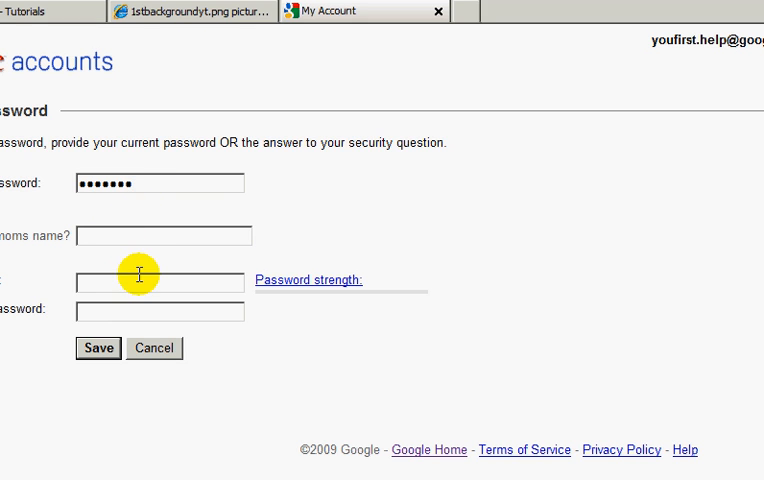
mouse_move(147, 271)
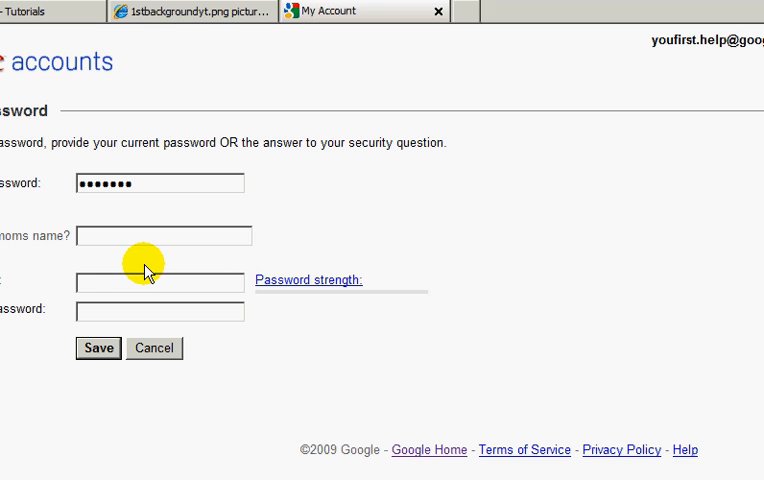
type("password")
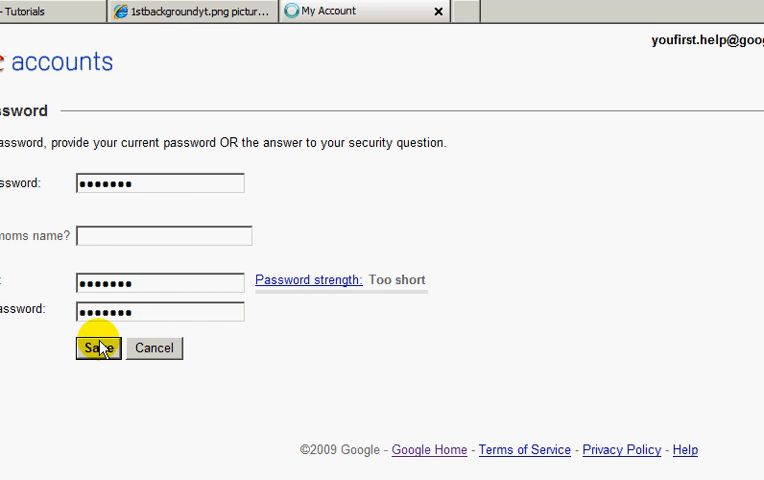
left_click(98, 348)
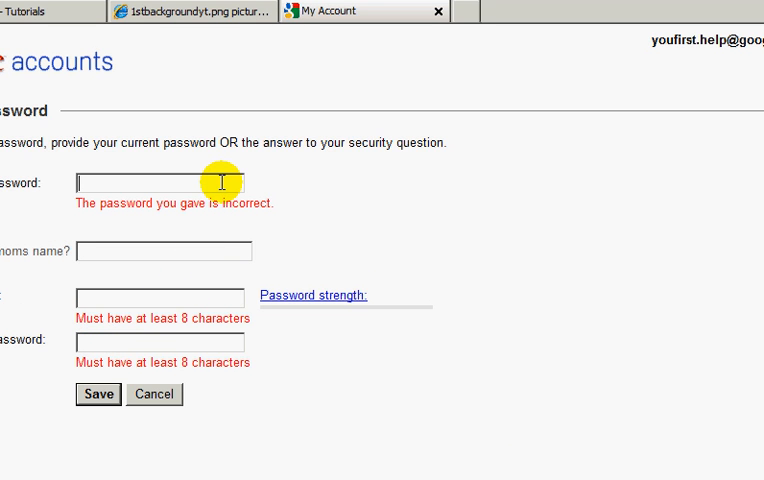
- Resubmit with an 8+ character new password and dismiss the saved confirmation
type("•••••")
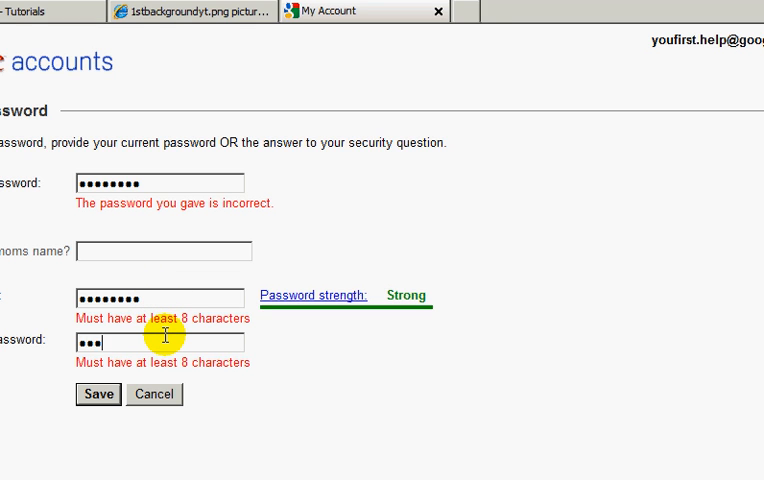
type("•••••")
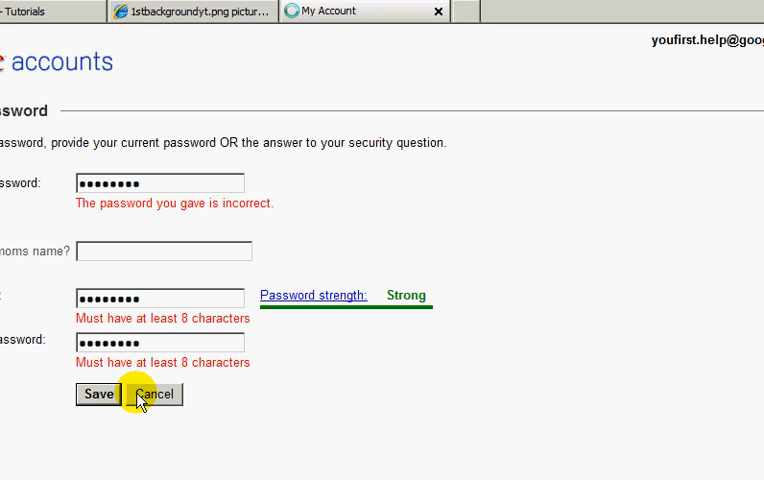
left_click(97, 394)
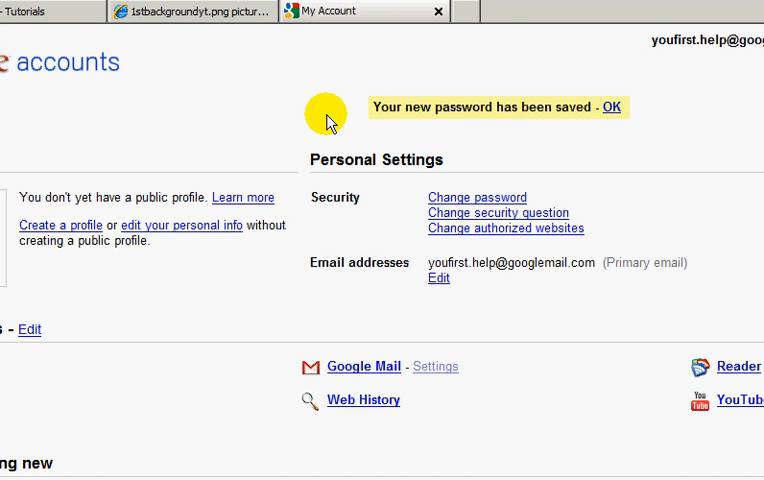
left_click(609, 106)
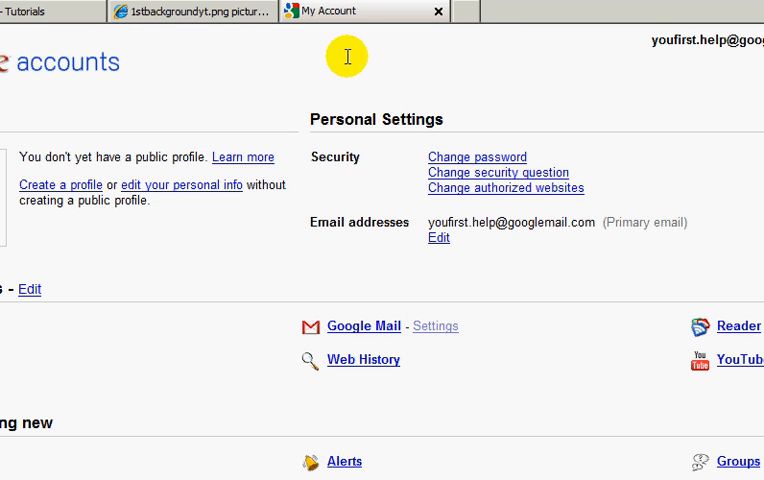
mouse_move(440, 11)
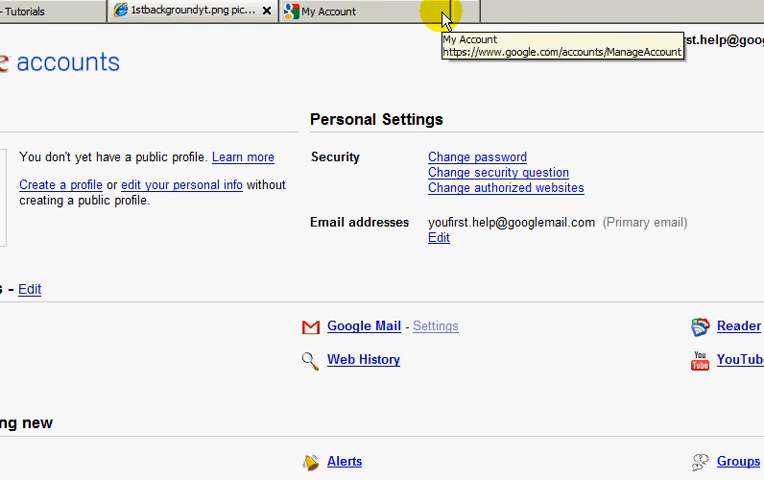